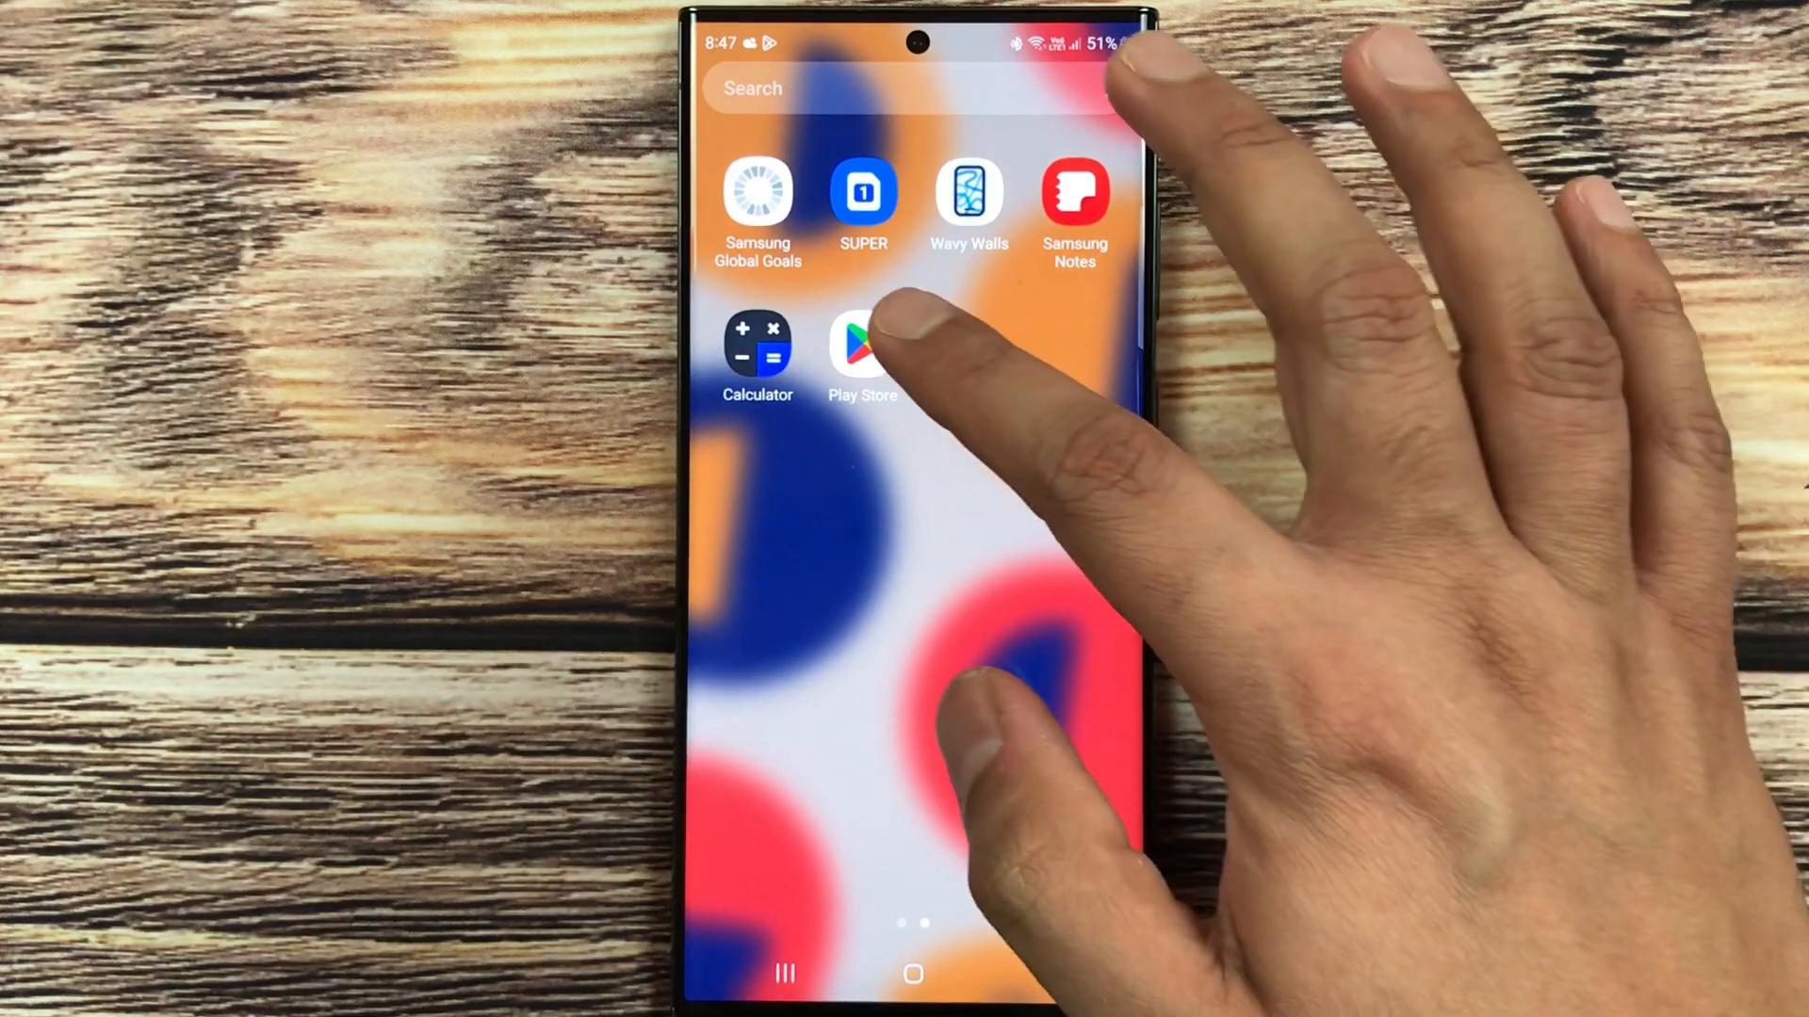
Launch the disguised Calculator vault app and reach its Retrieve password page
{"action": "left_click", "coordinate": [862, 346]}
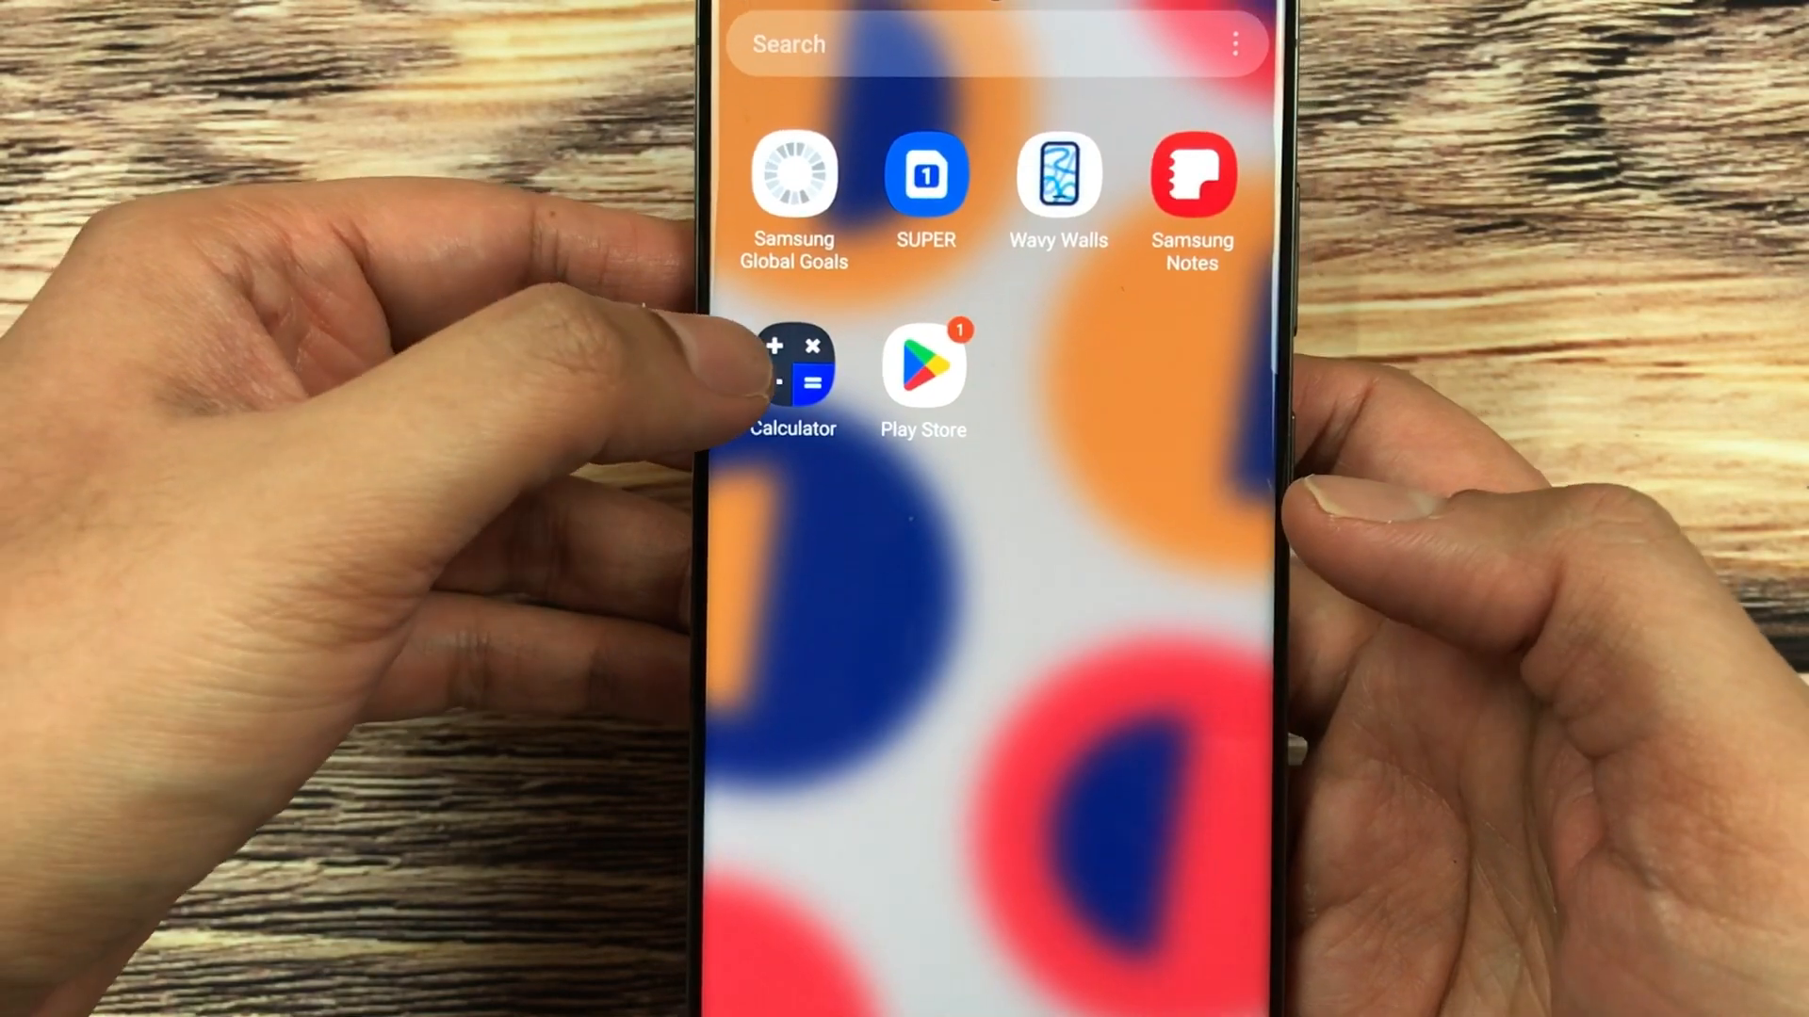
{"action": "left_click", "coordinate": [792, 371]}
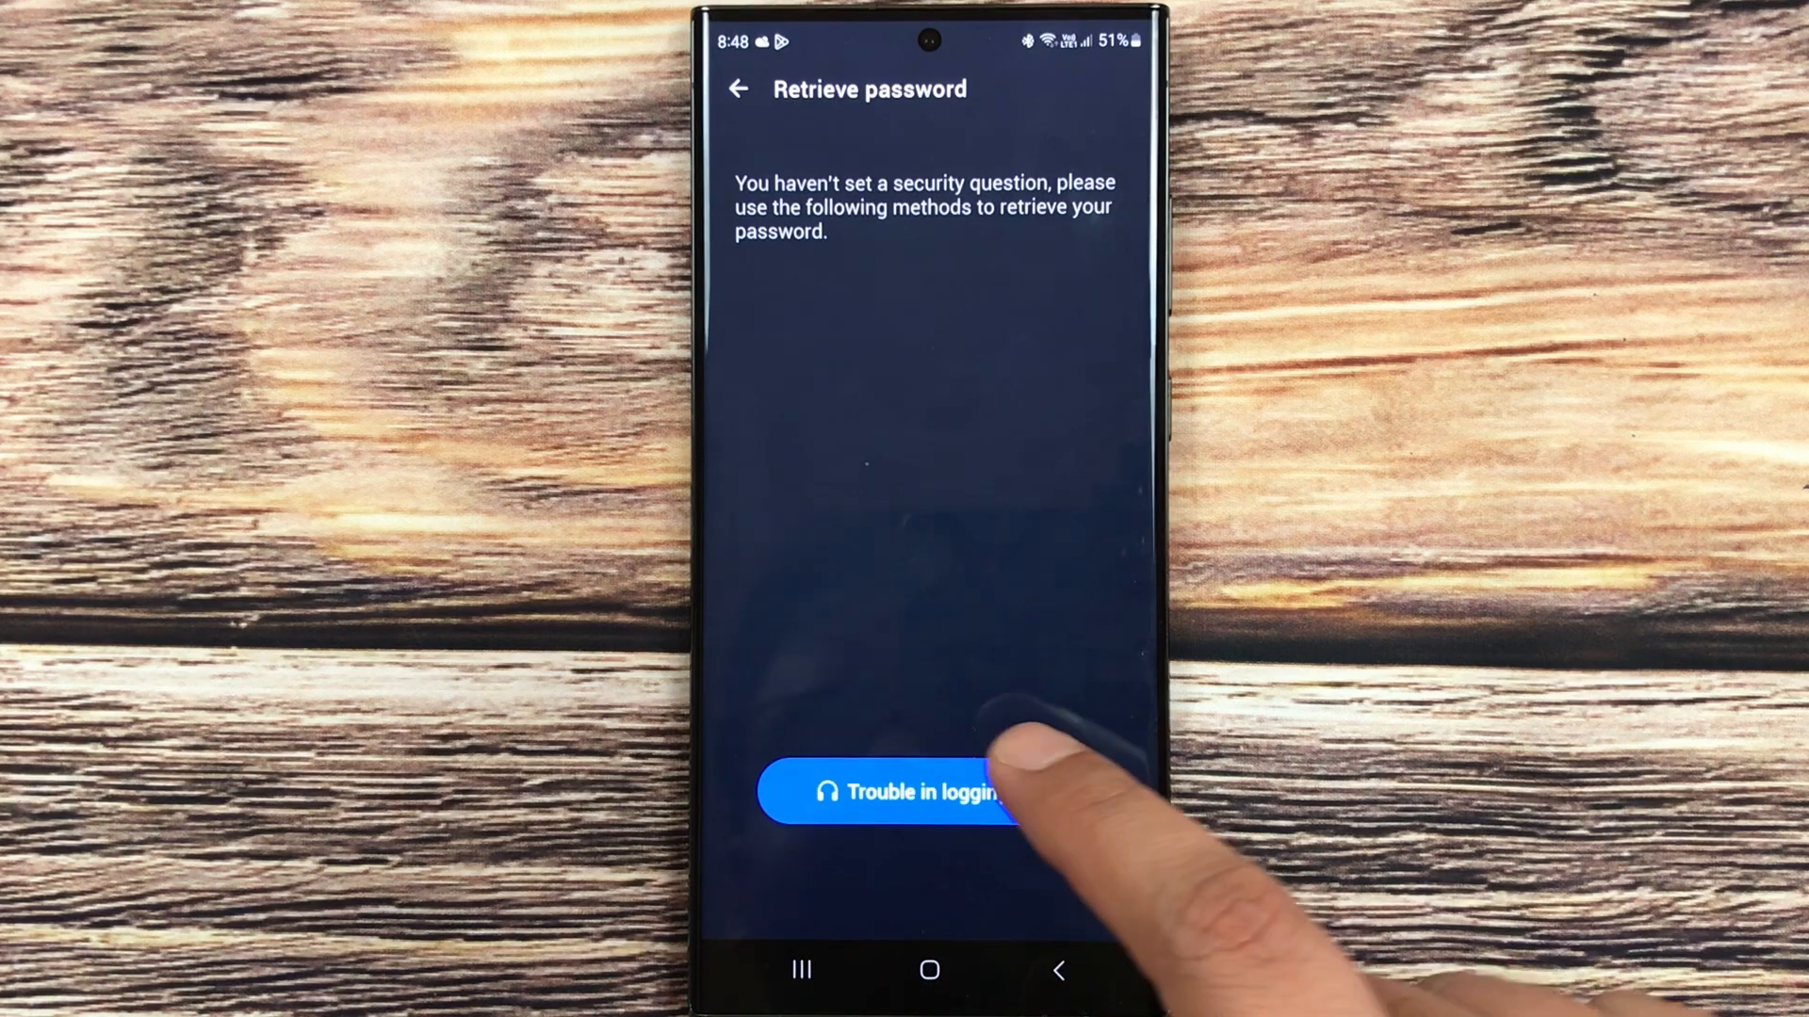
Open Trouble in logging in and send the password recovery email request
{"action": "left_click", "coordinate": [929, 793]}
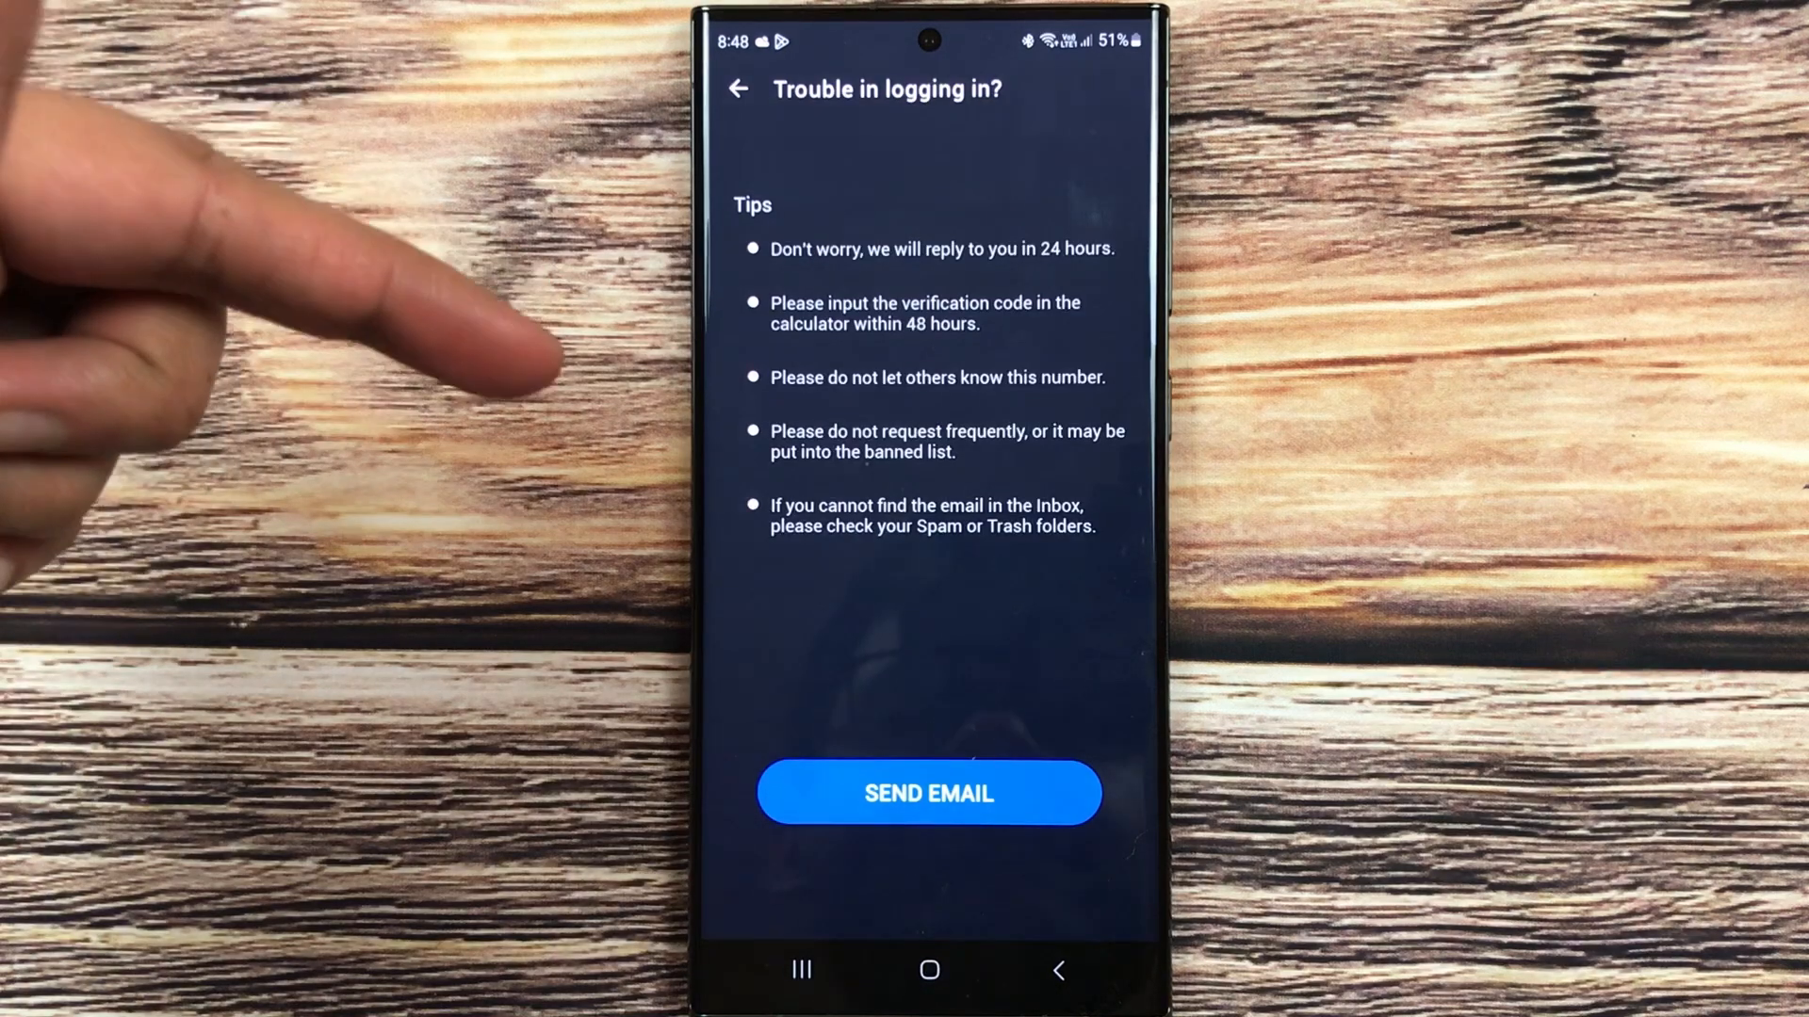
{"action": "left_click", "coordinate": [927, 793]}
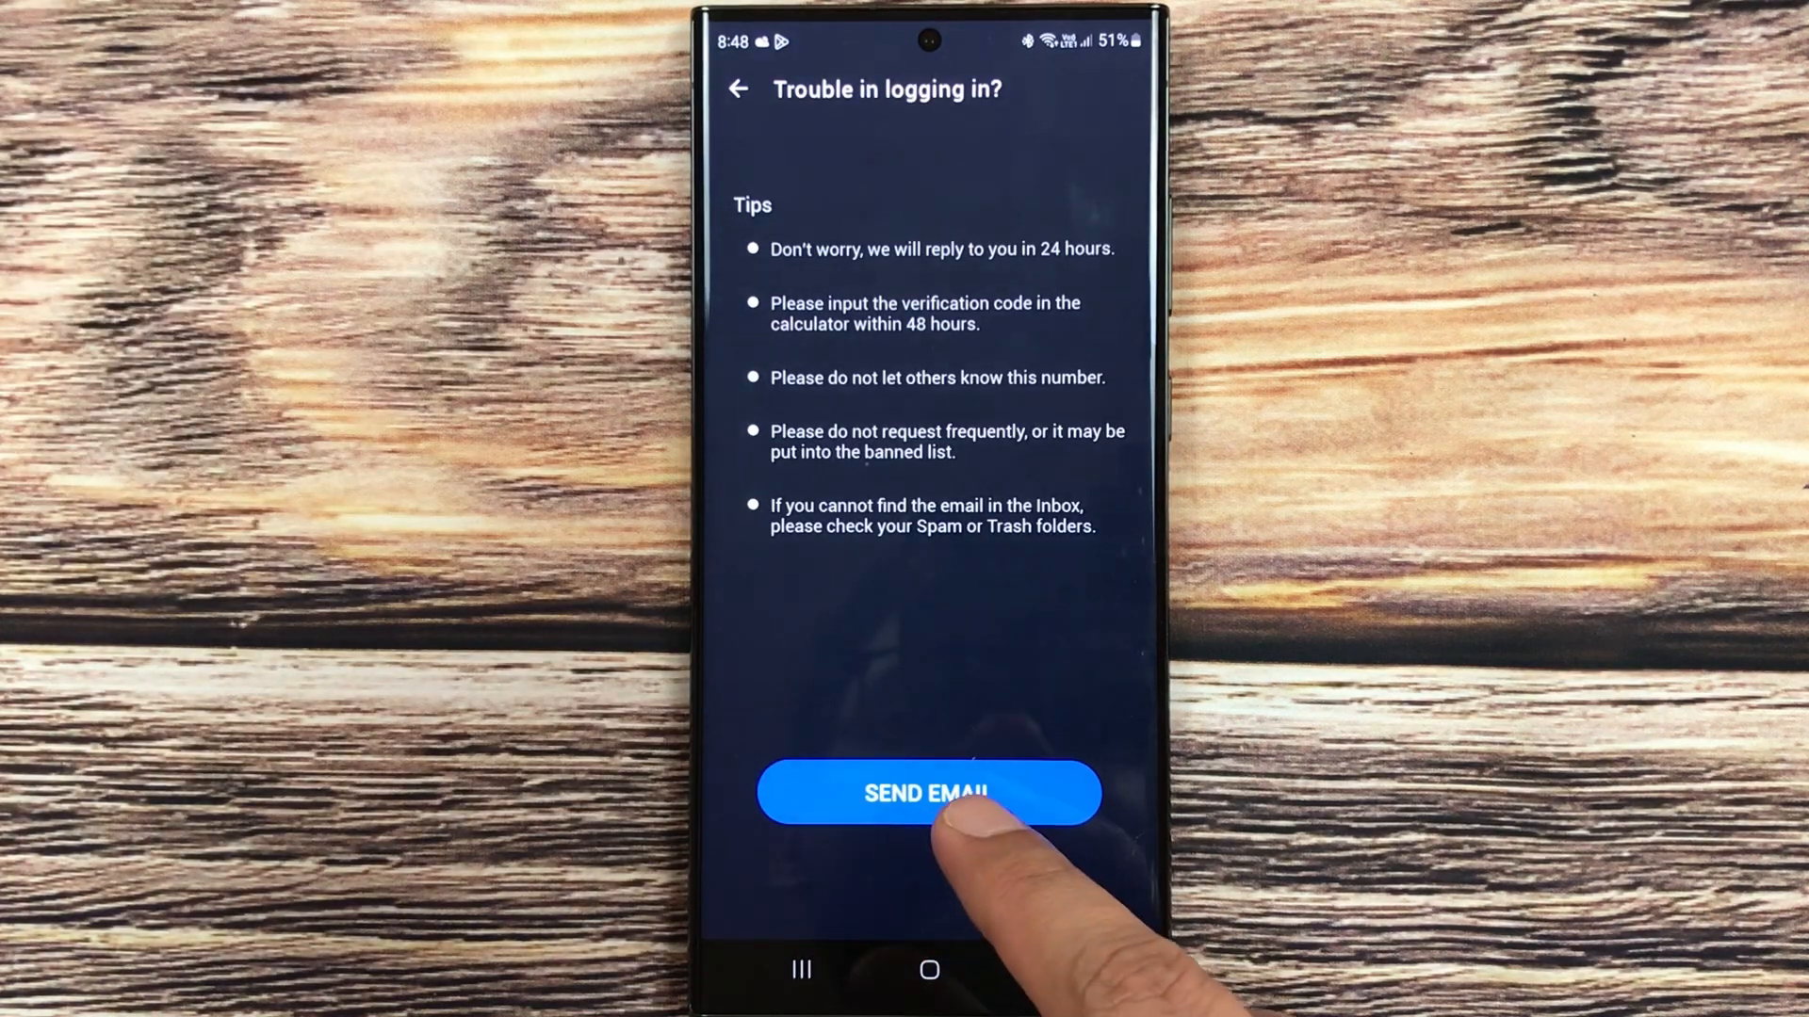
{"action": "left_click", "coordinate": [929, 793]}
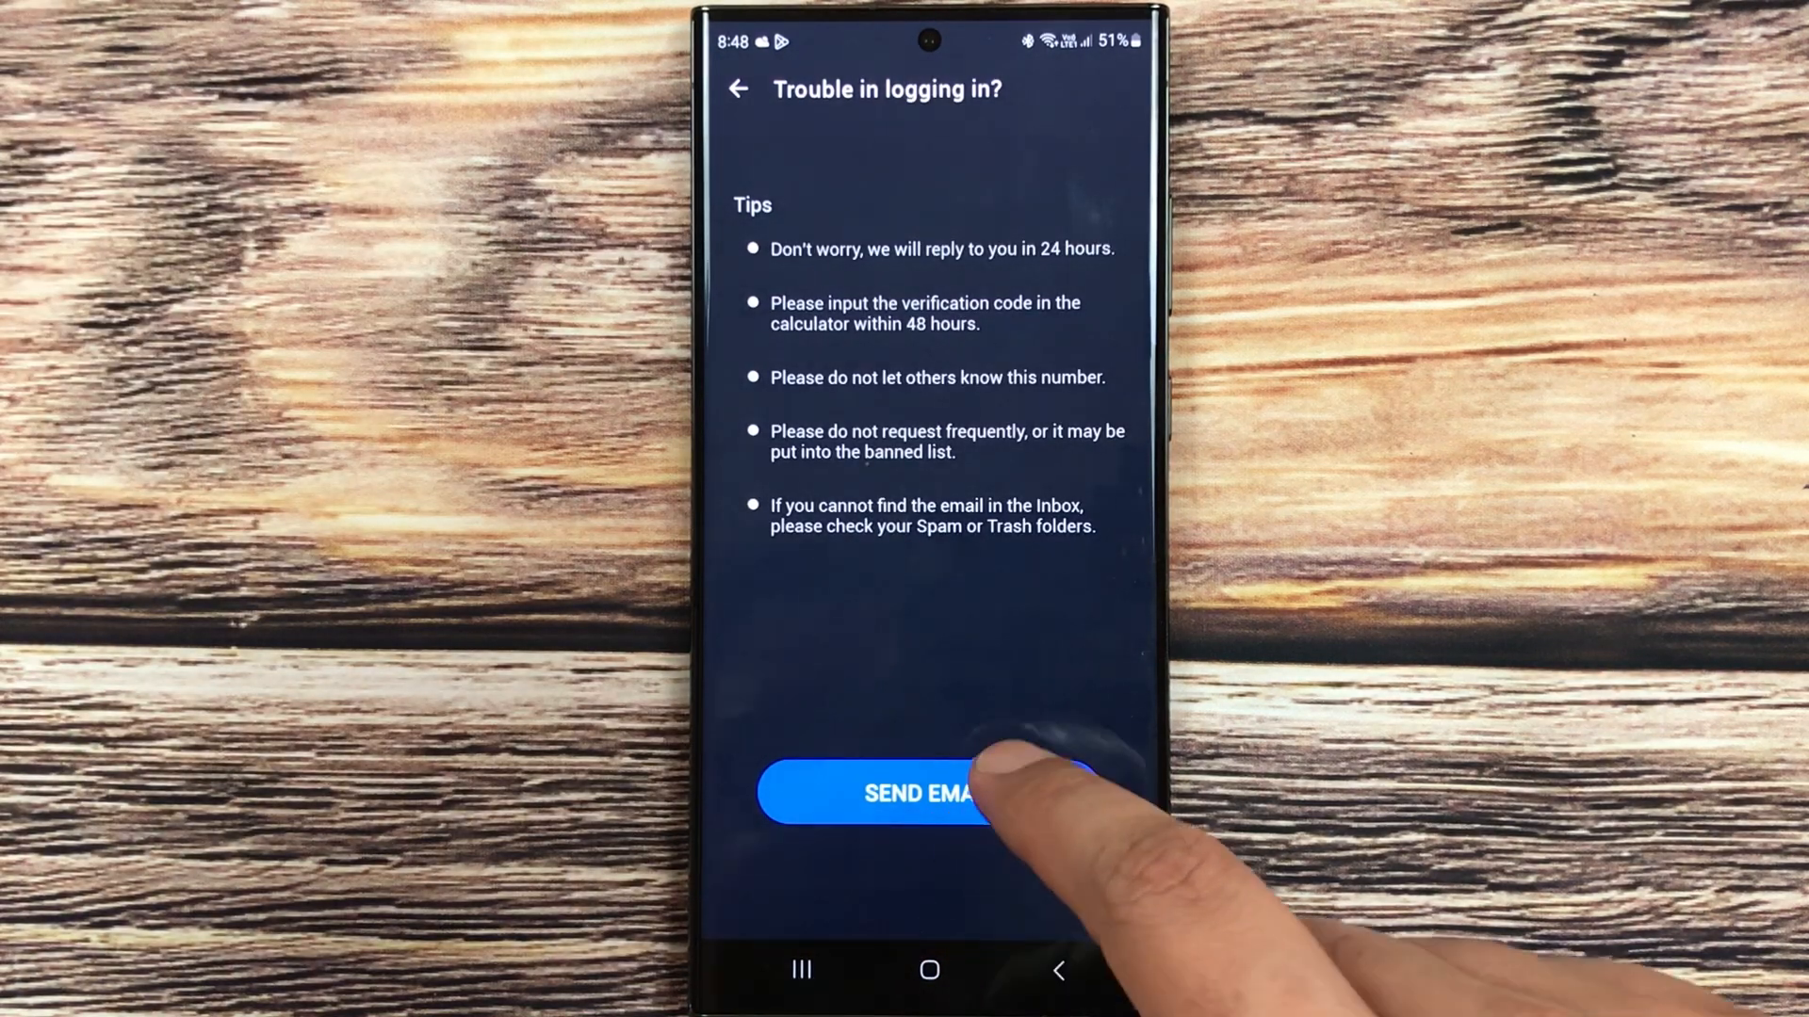
{"action": "left_click", "coordinate": [929, 792]}
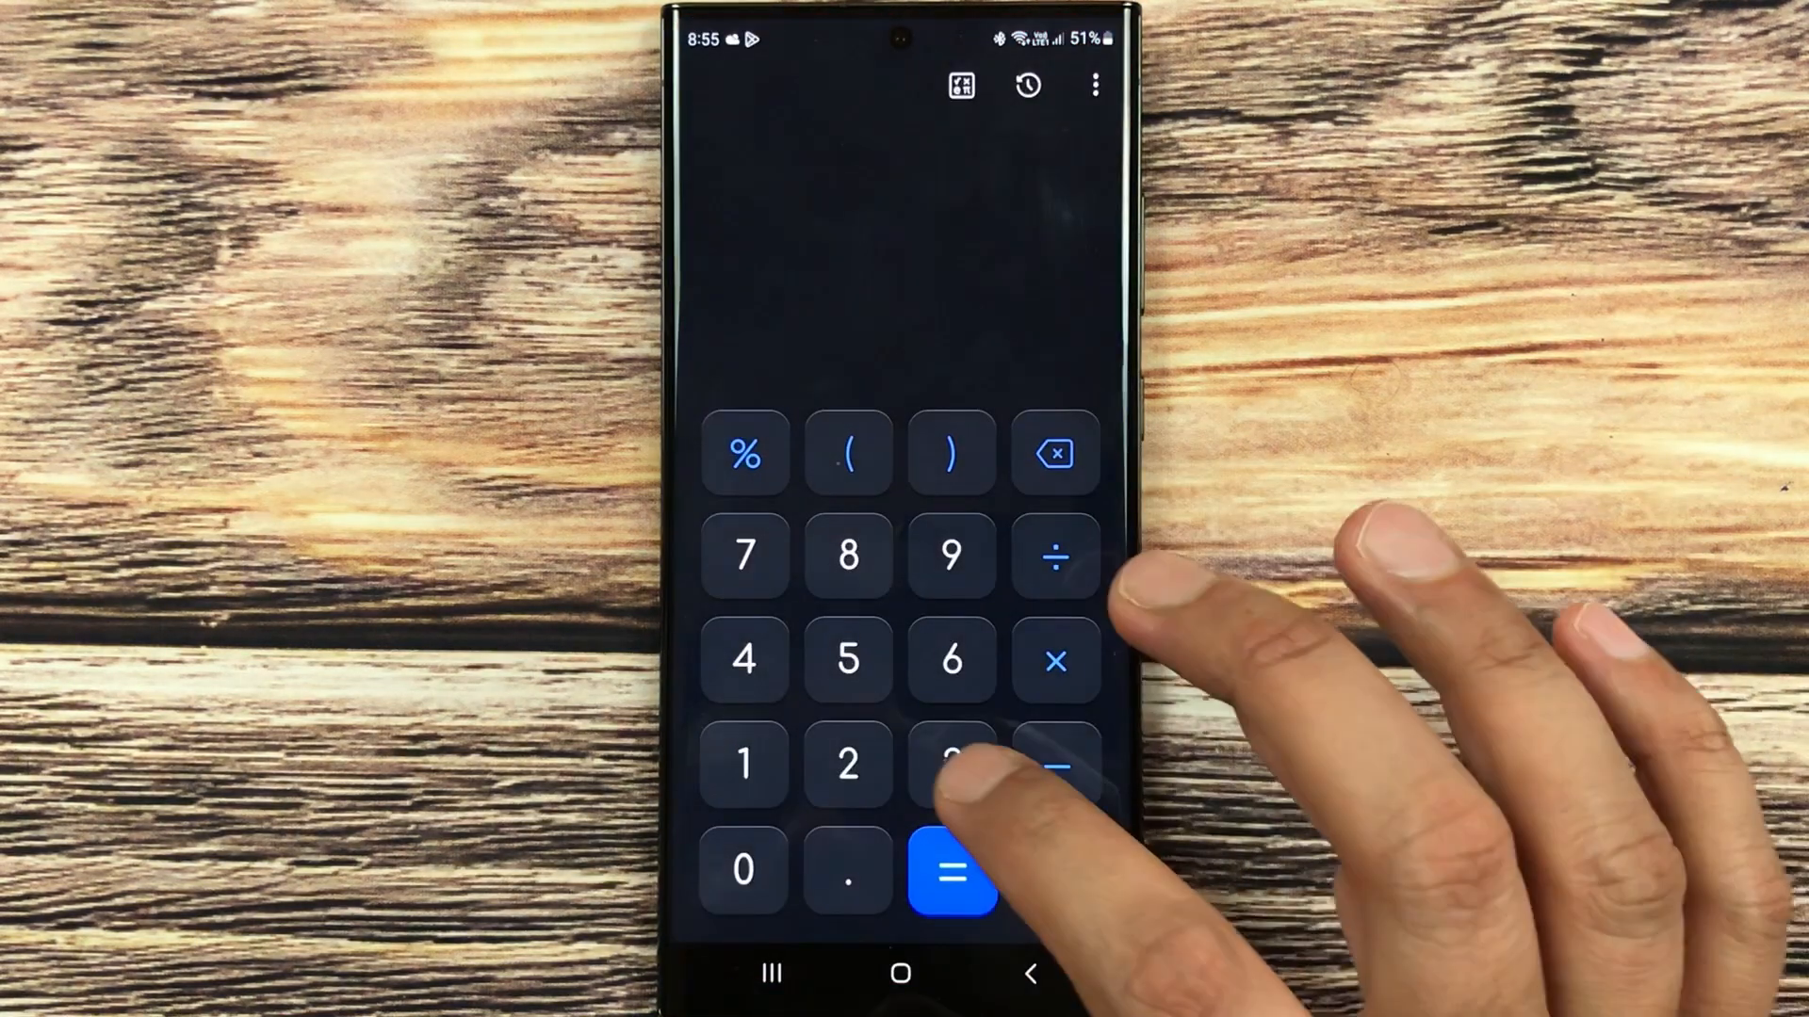
{"action": "left_click", "coordinate": [951, 764]}
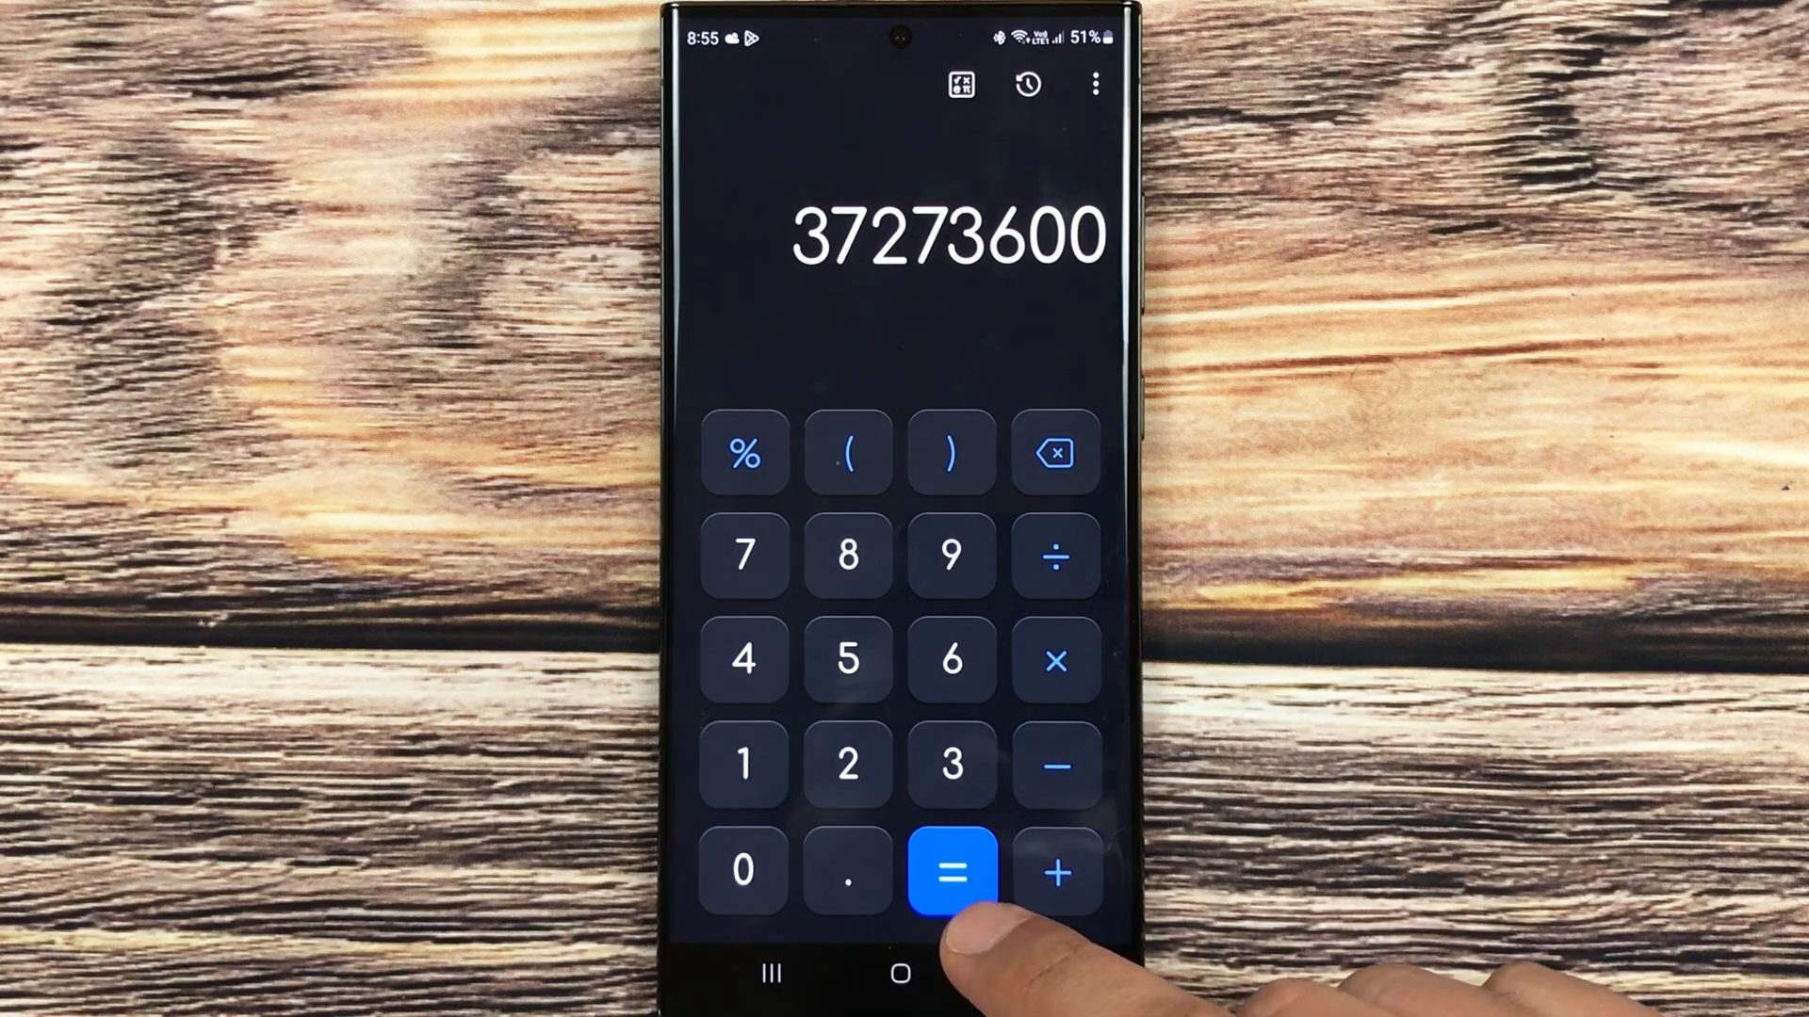
{"action": "left_click", "coordinate": [951, 869]}
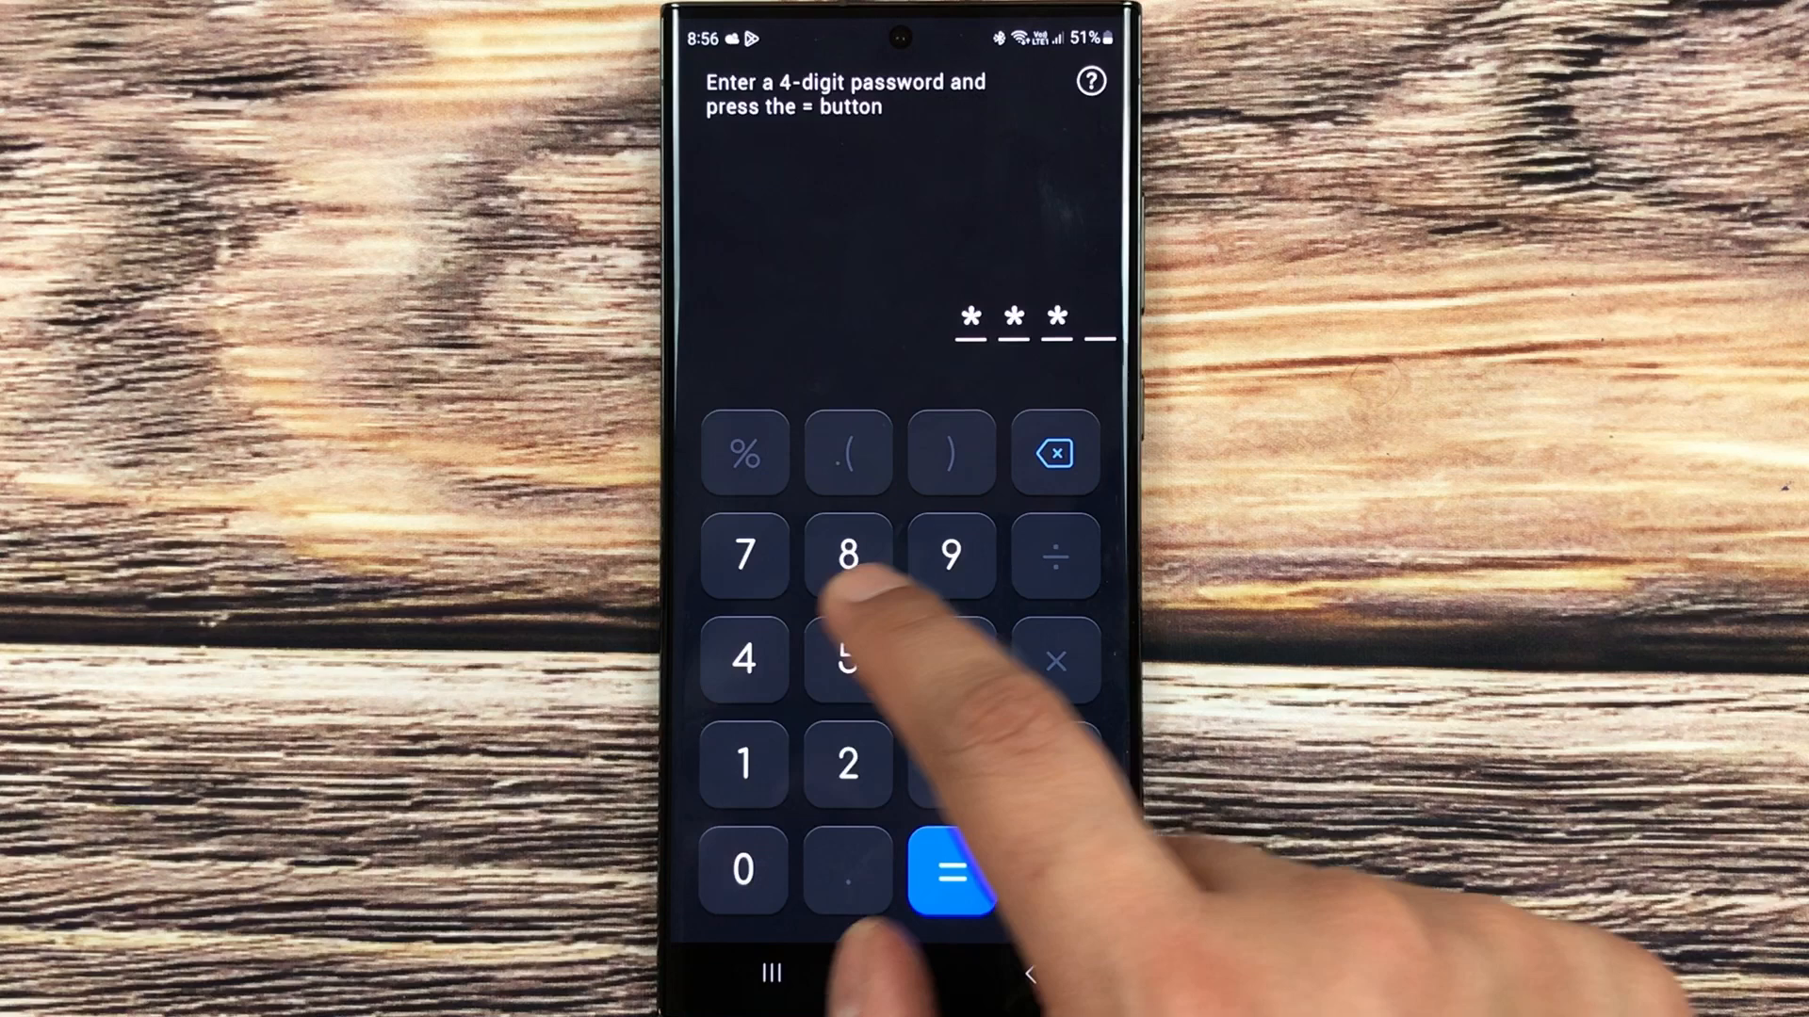
Enter the new 4-digit password, submit it, then re-enter and confirm it
{"action": "left_click", "coordinate": [951, 869]}
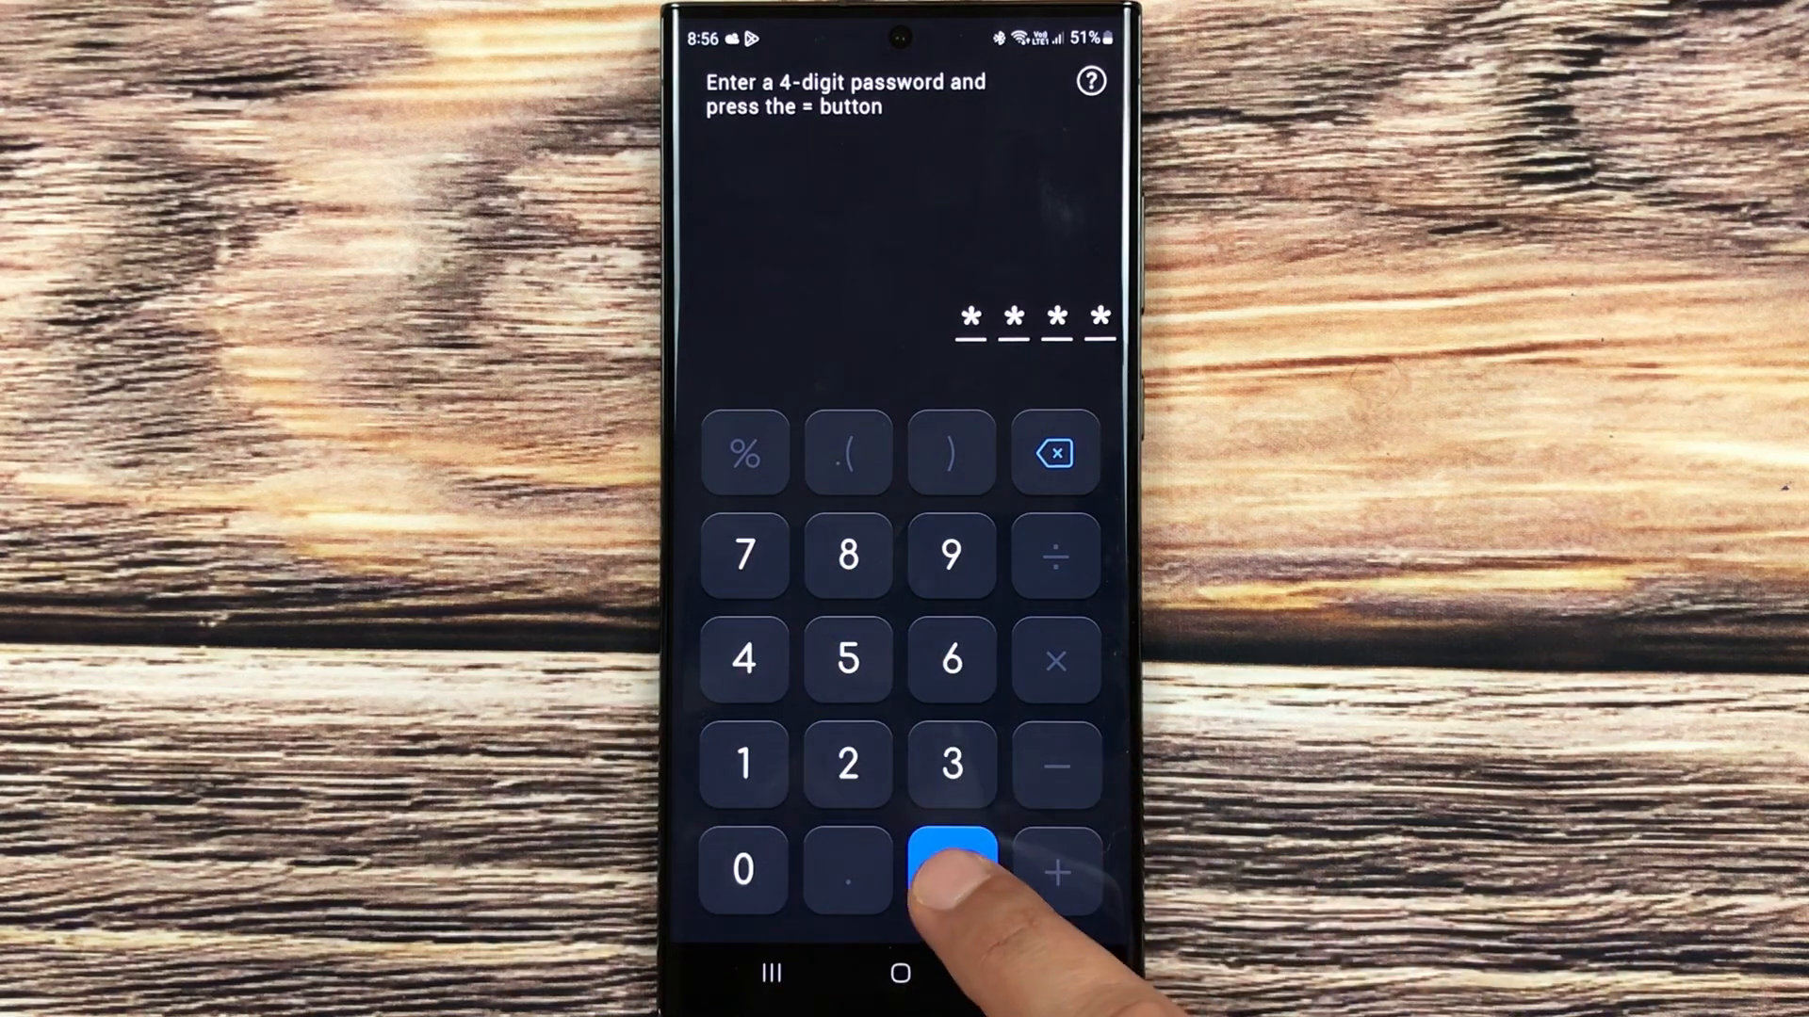
{"action": "left_click", "coordinate": [951, 869]}
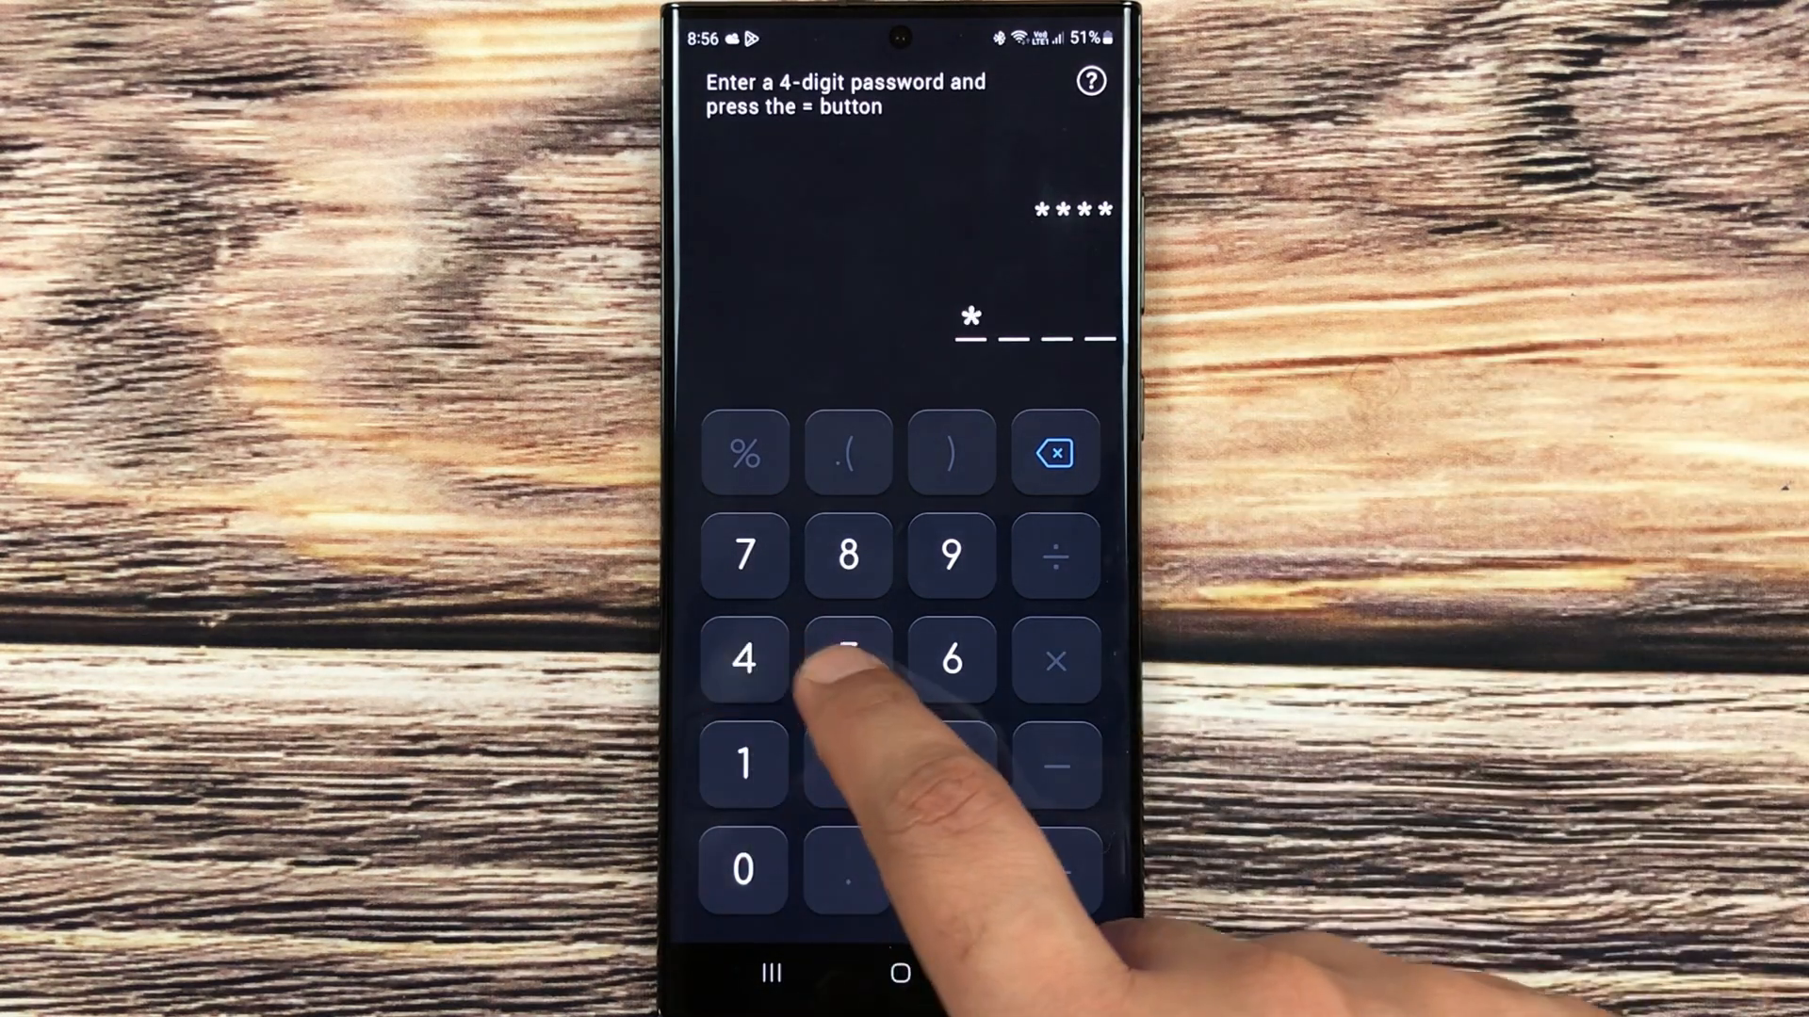
{"action": "left_click", "coordinate": [950, 870]}
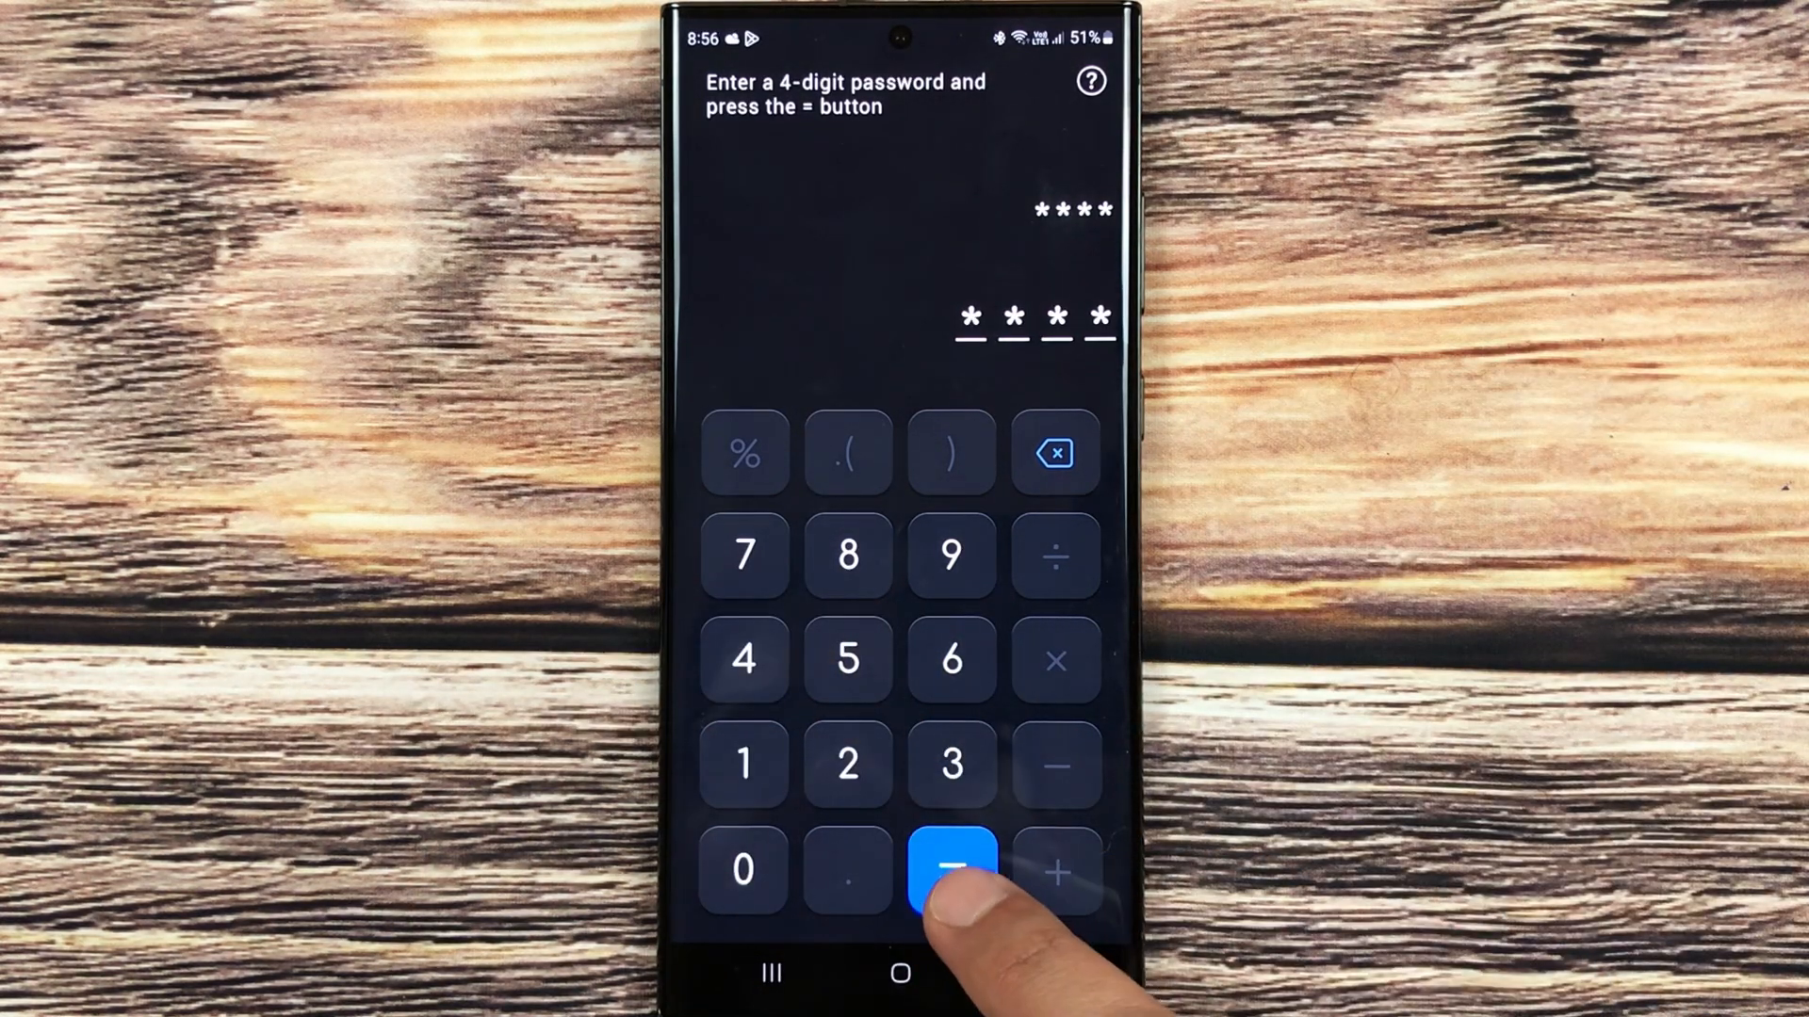
{"action": "left_click", "coordinate": [950, 869]}
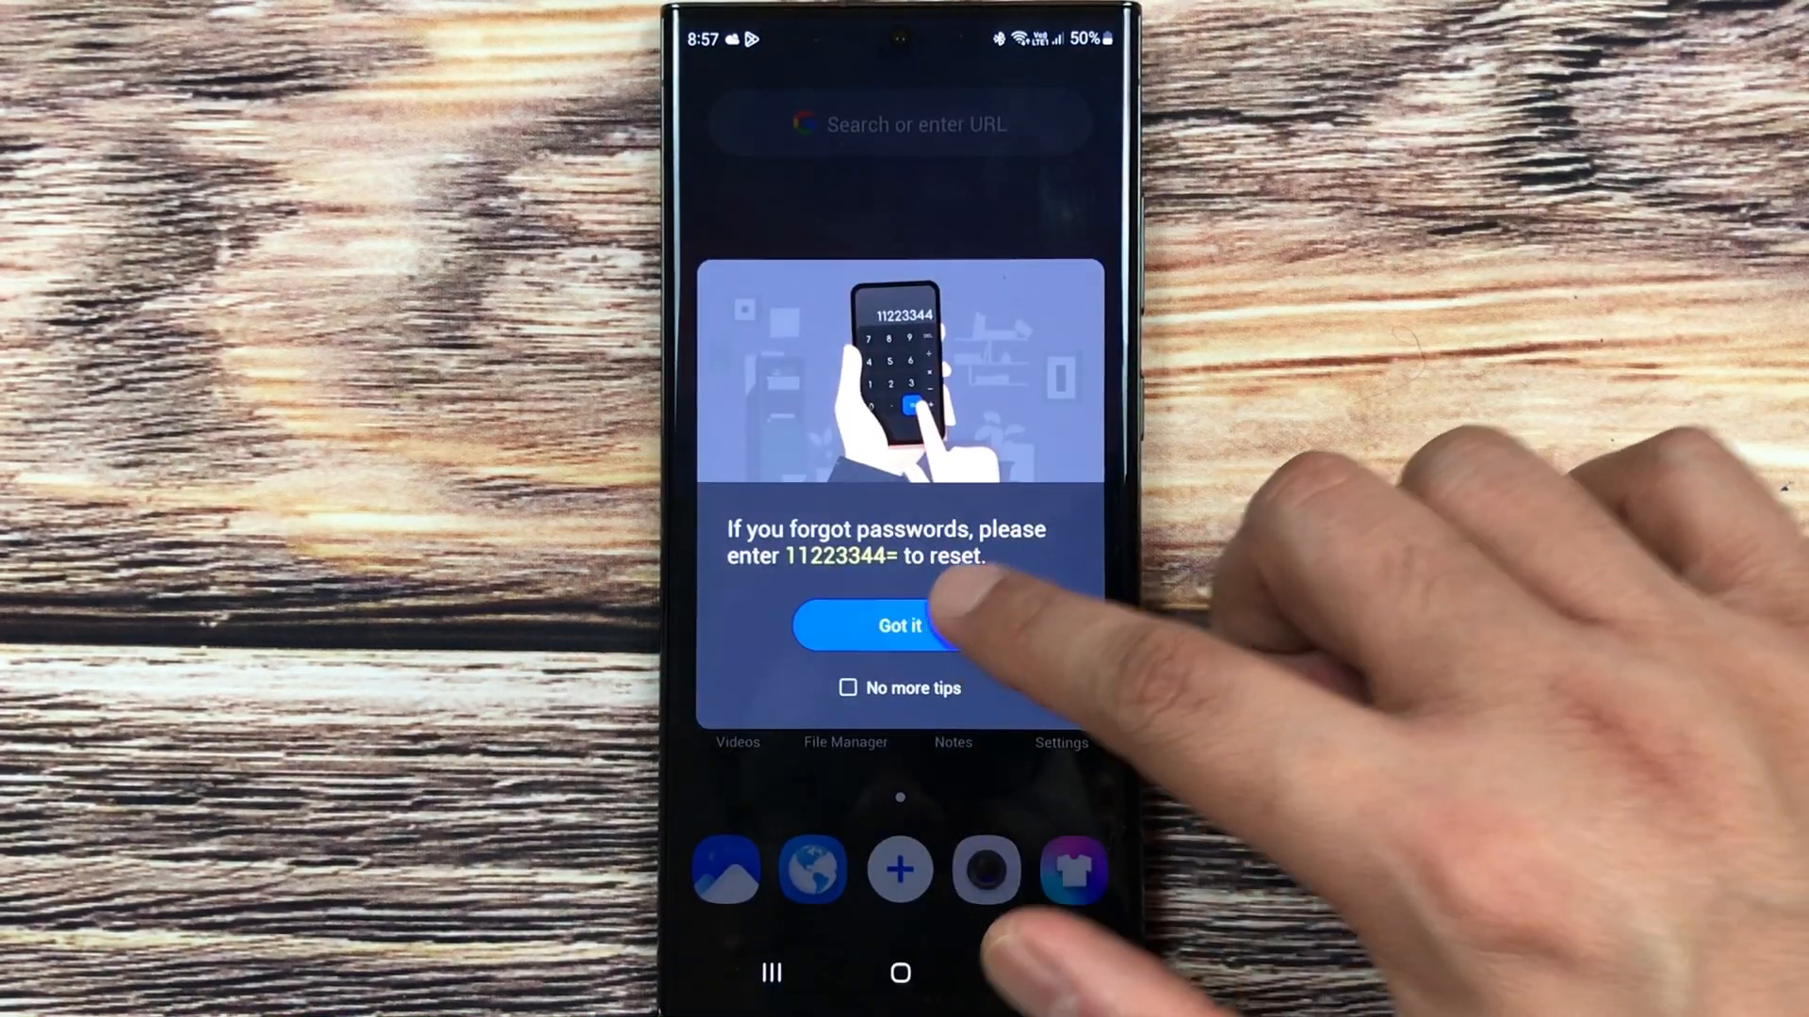
Dismiss the password-reset tip with Got it and return to the home screen
{"action": "left_click", "coordinate": [899, 626]}
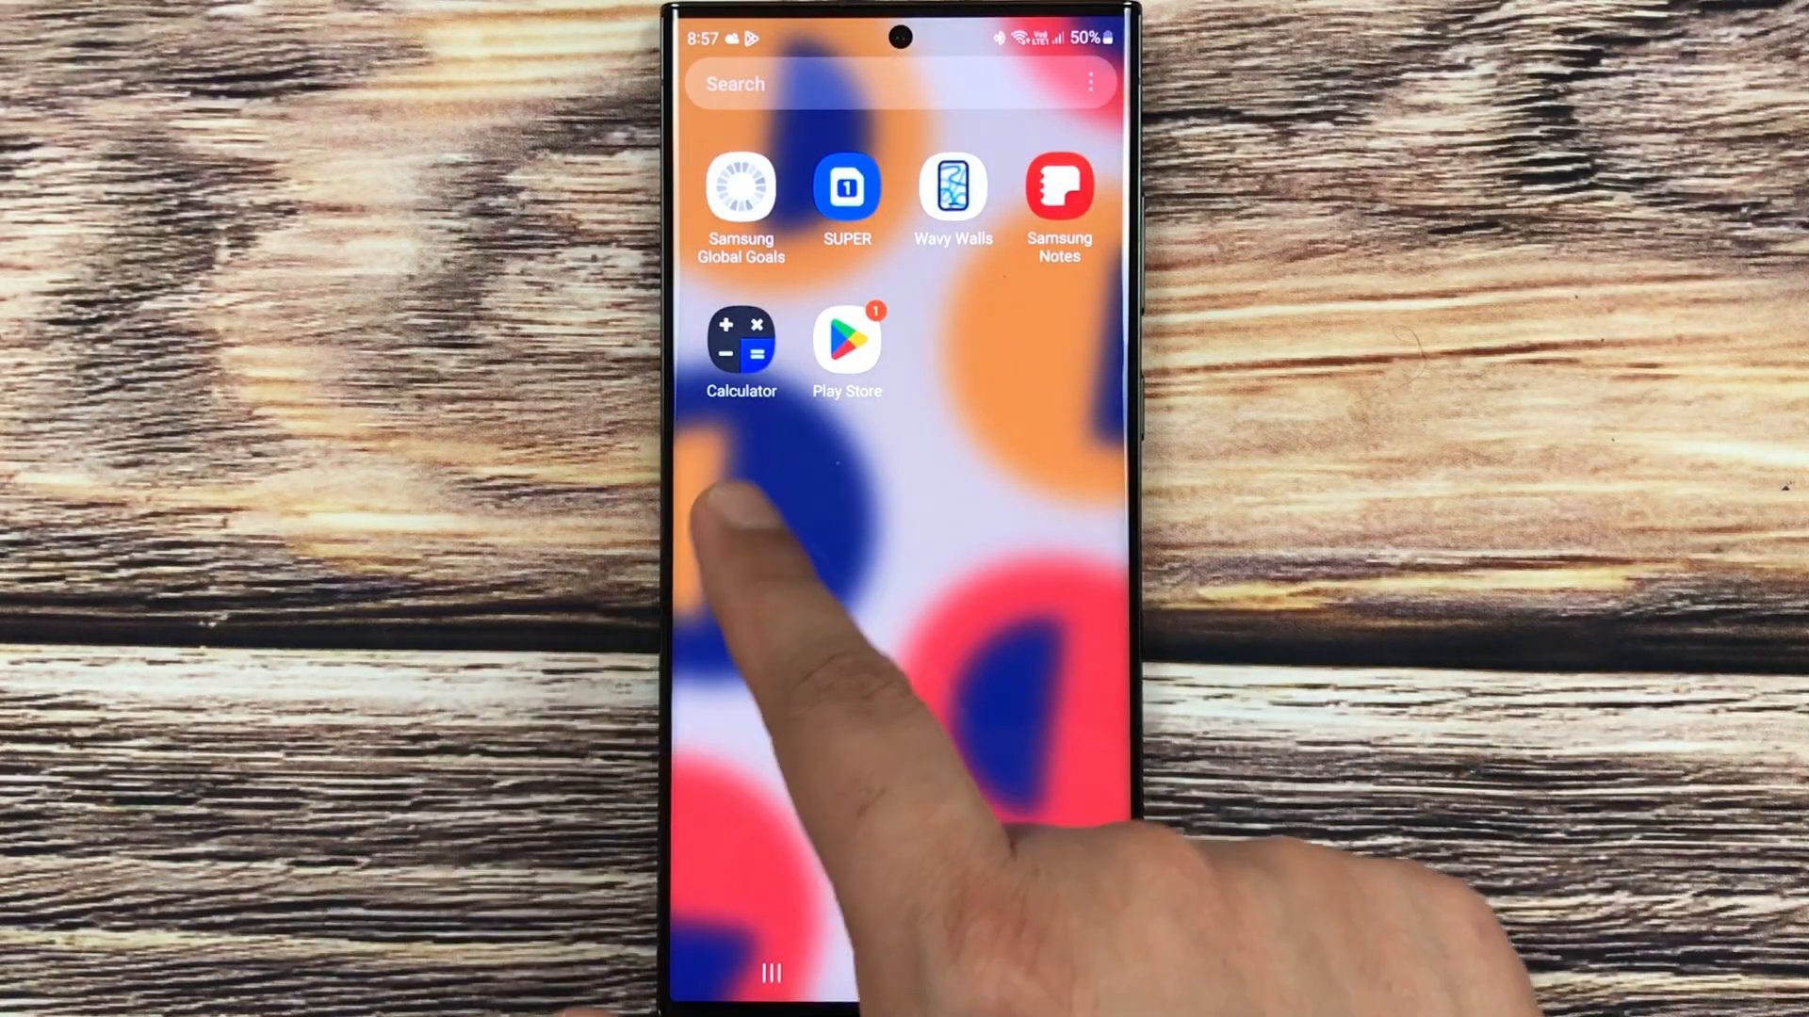
{"action": "left_click", "coordinate": [741, 338]}
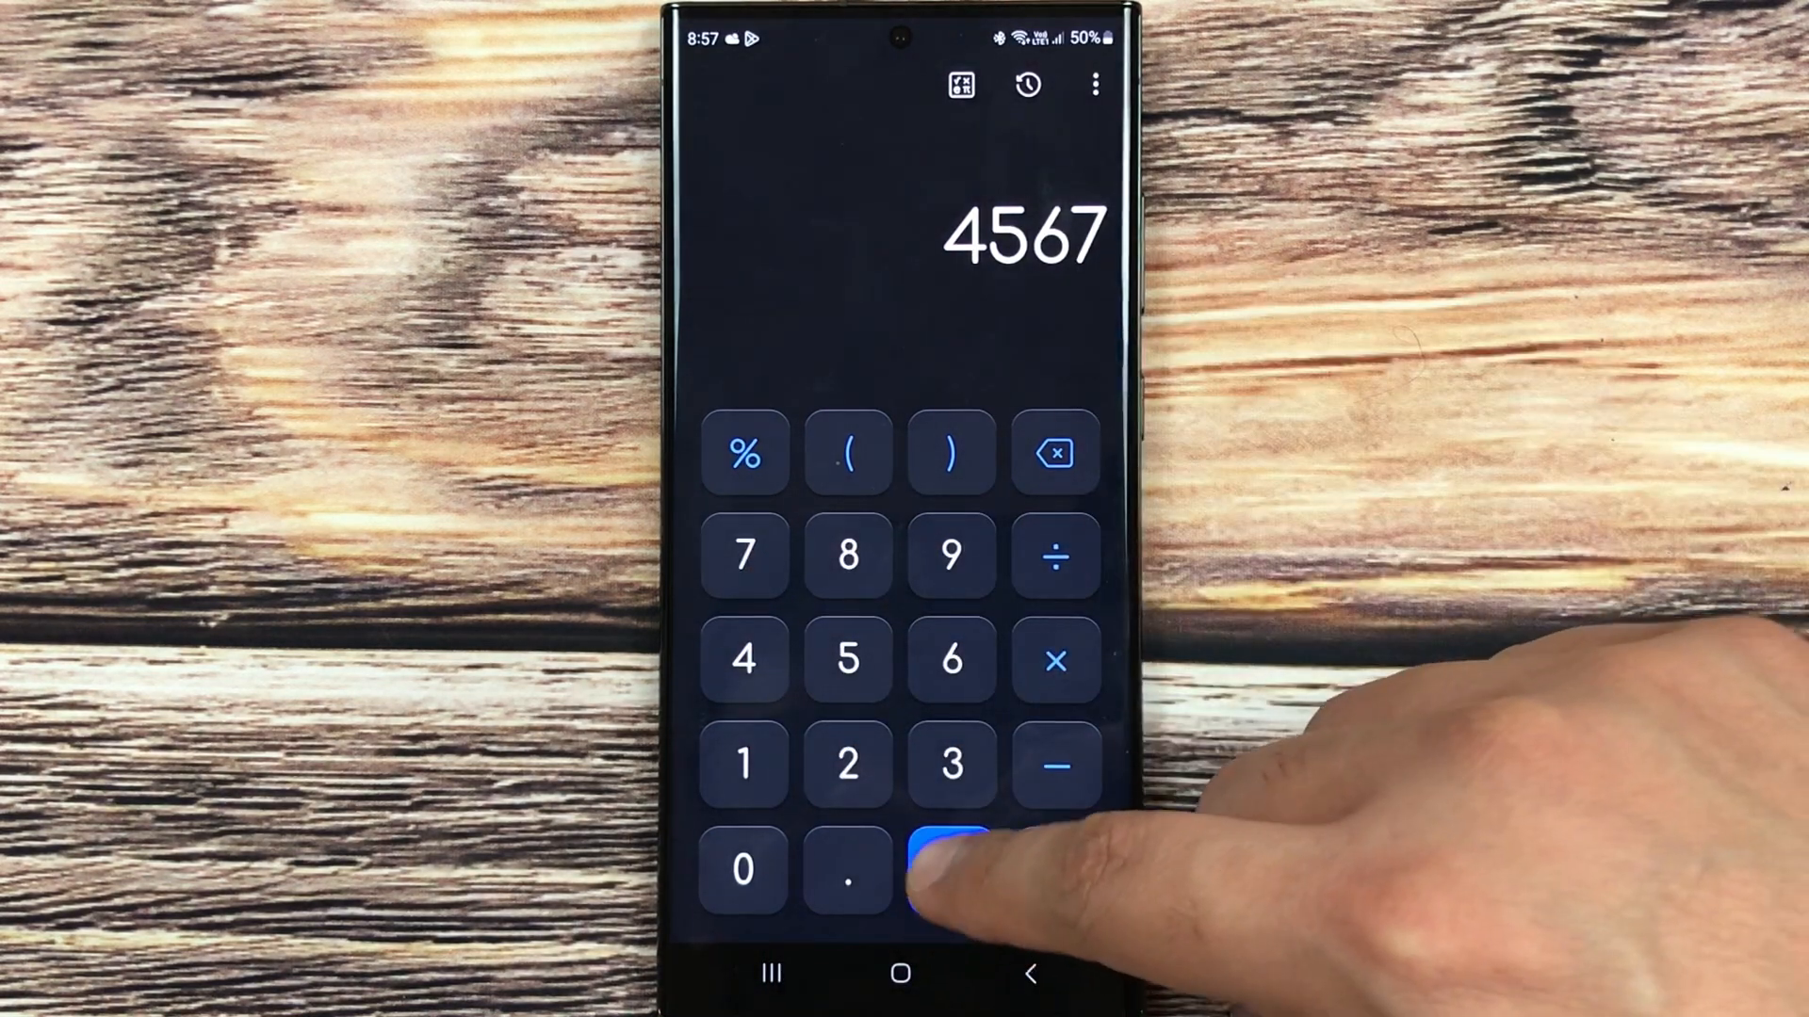
{"action": "left_click", "coordinate": [900, 973]}
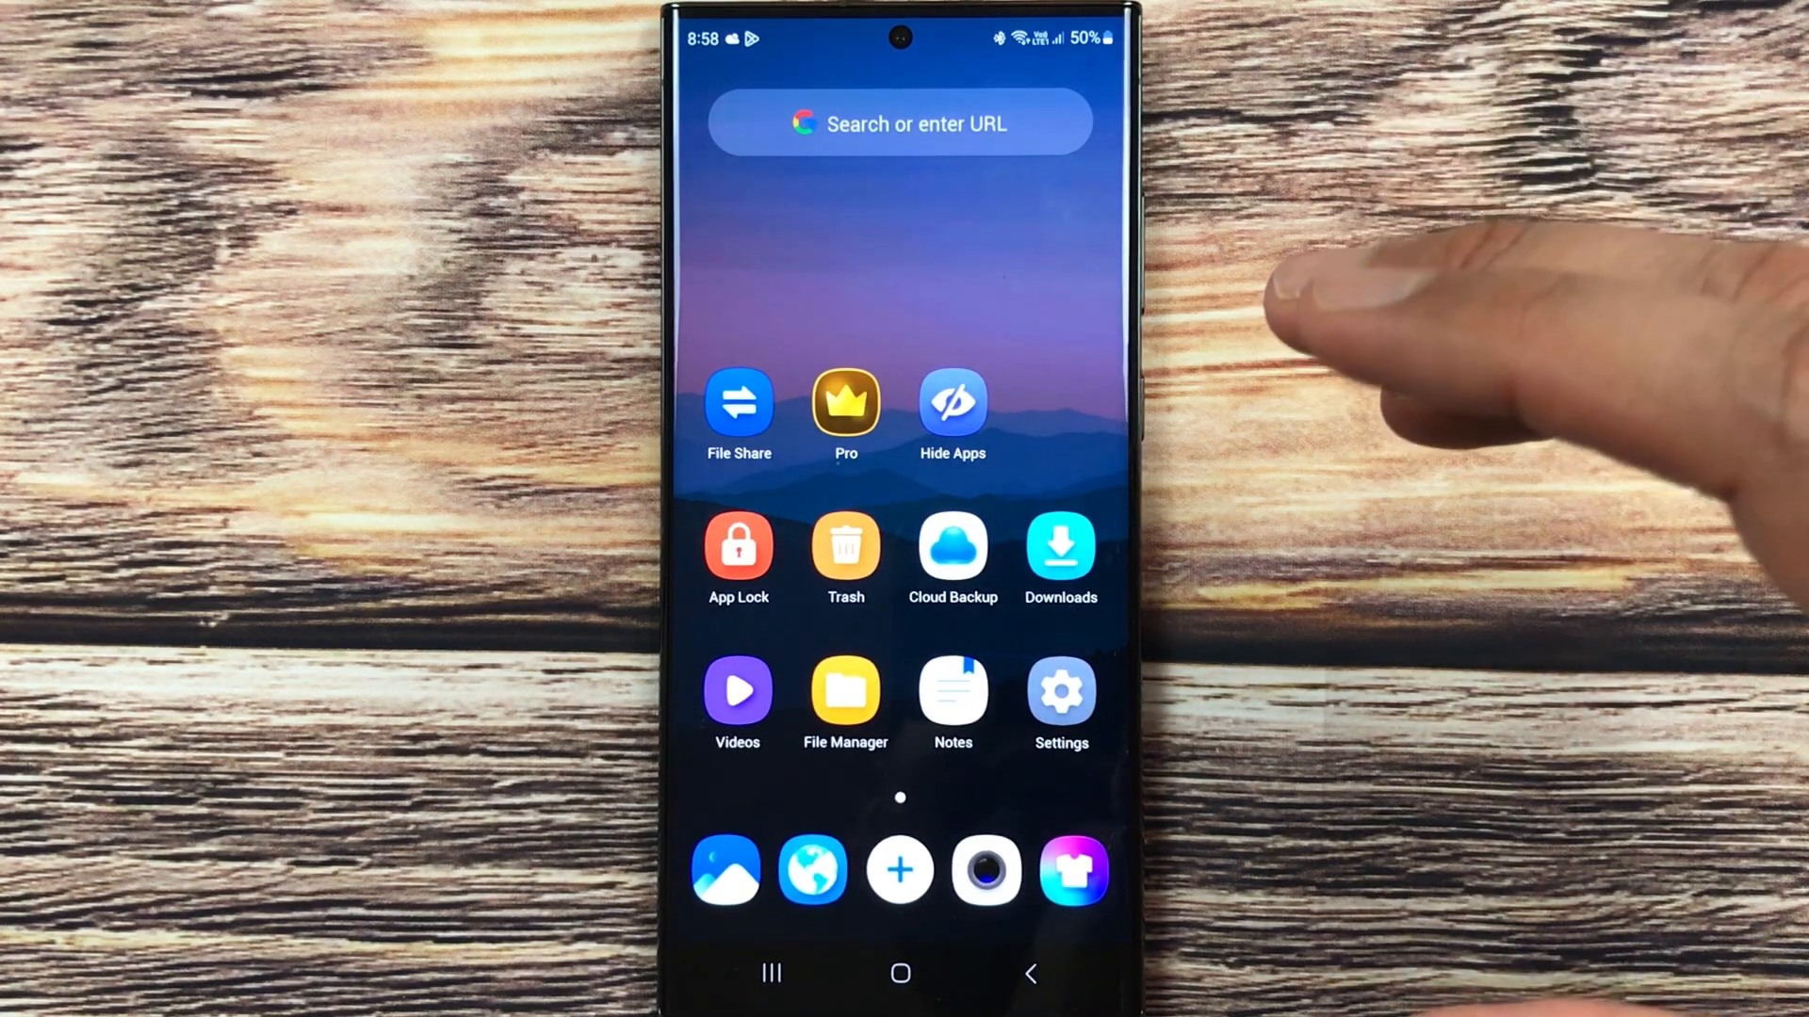
{"action": "mouse_move", "coordinate": [1500, 427]}
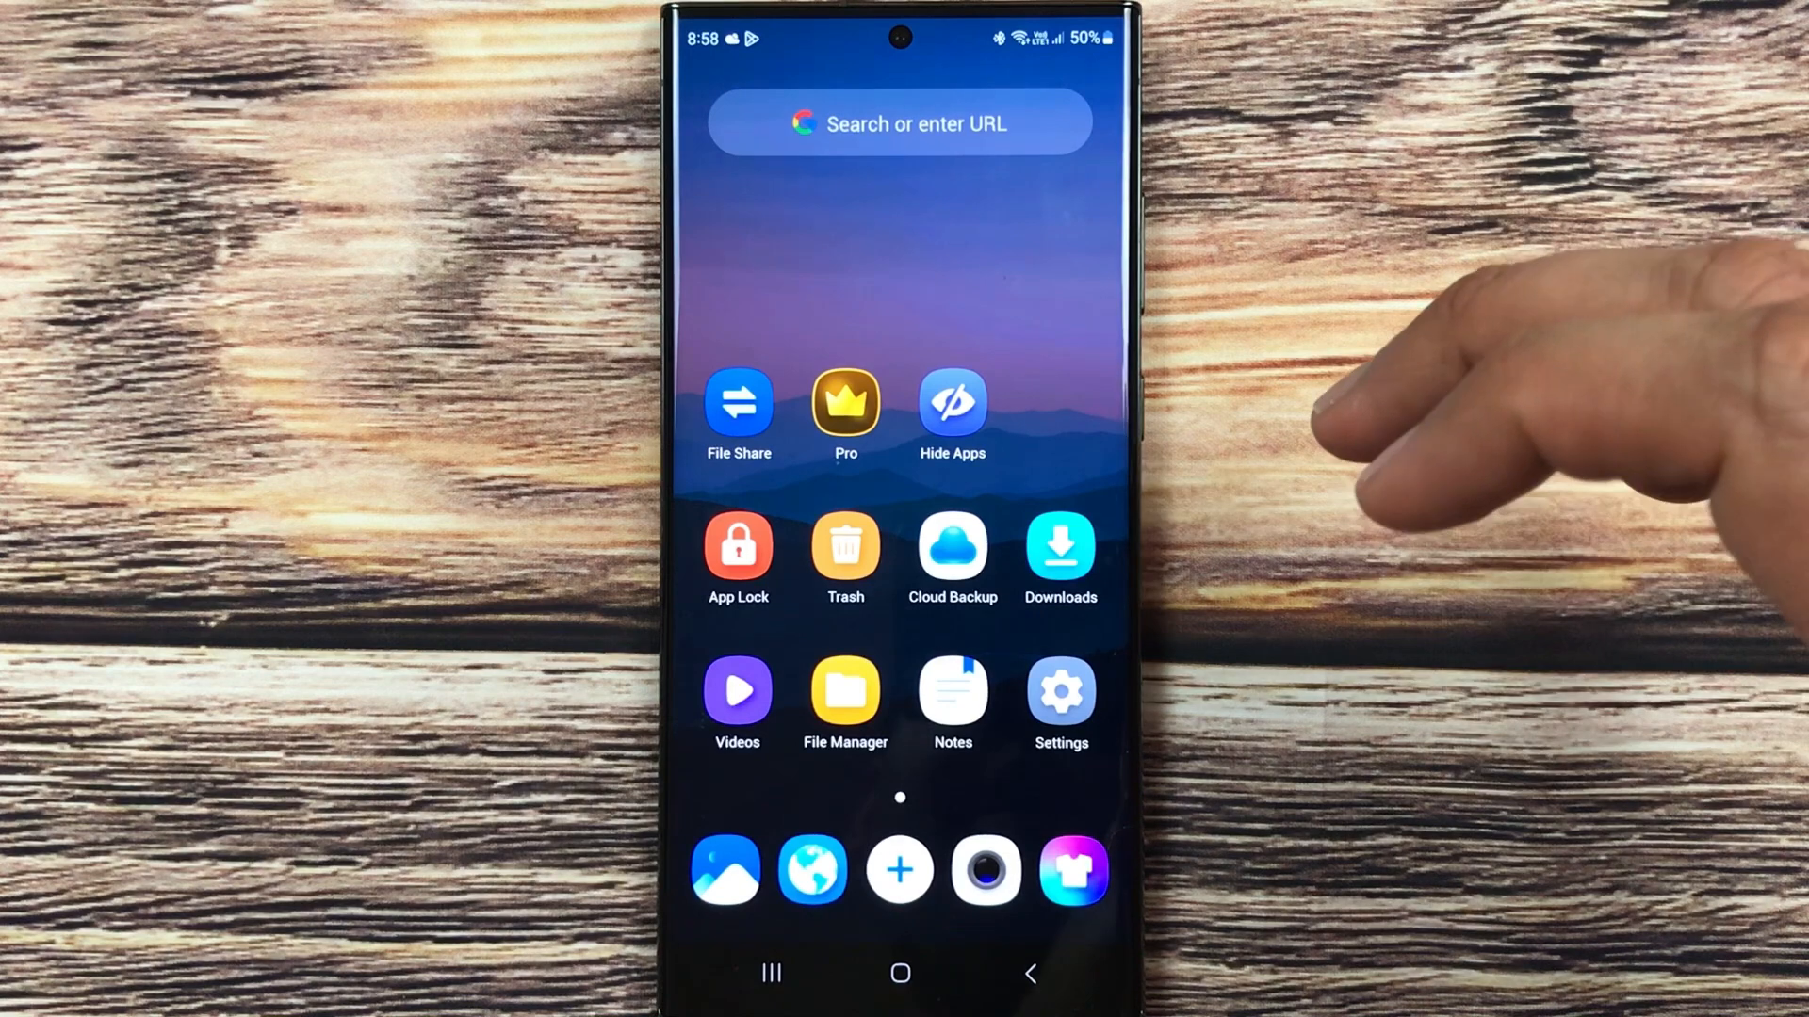